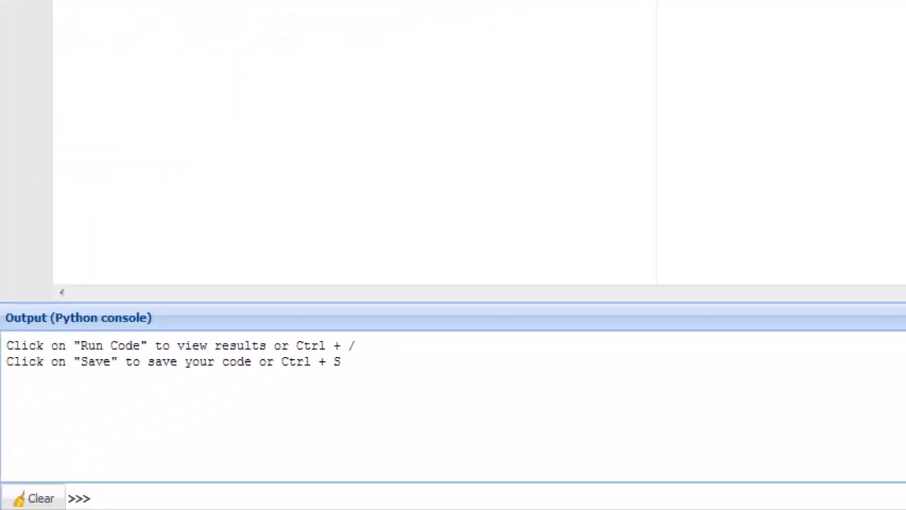
Step: In the console, define line = 'I love Python' and evaluate line.split() to get ['I', 'love', 'Python']
{"action": "type", "text": "lin"}
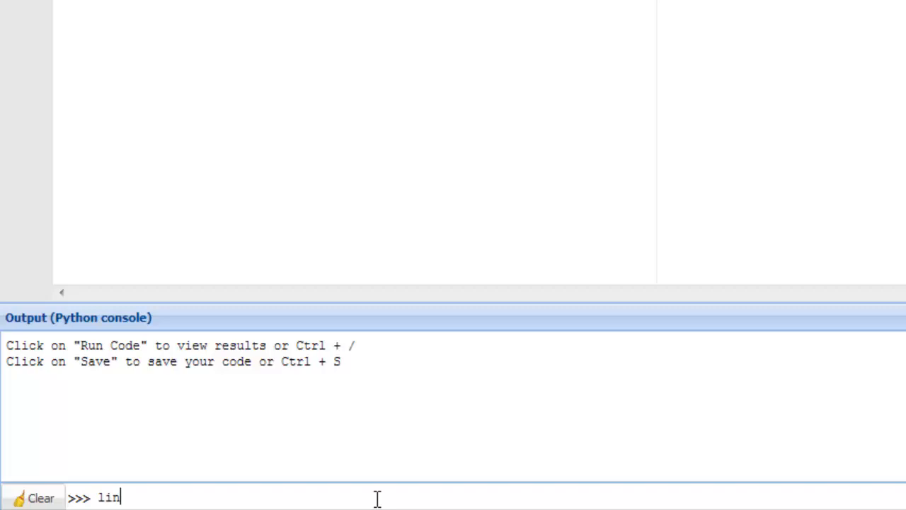
{"action": "type", "text": "e = 'I love Python"}
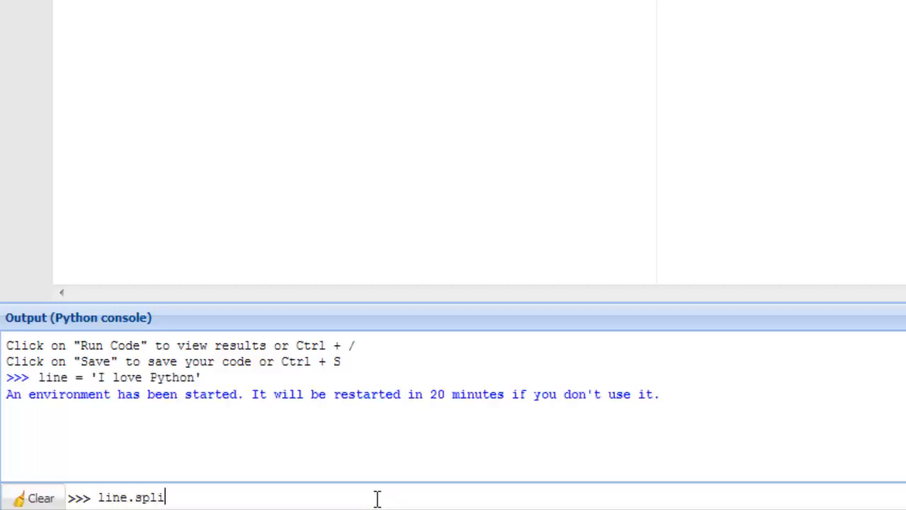
{"action": "key", "text": "Return"}
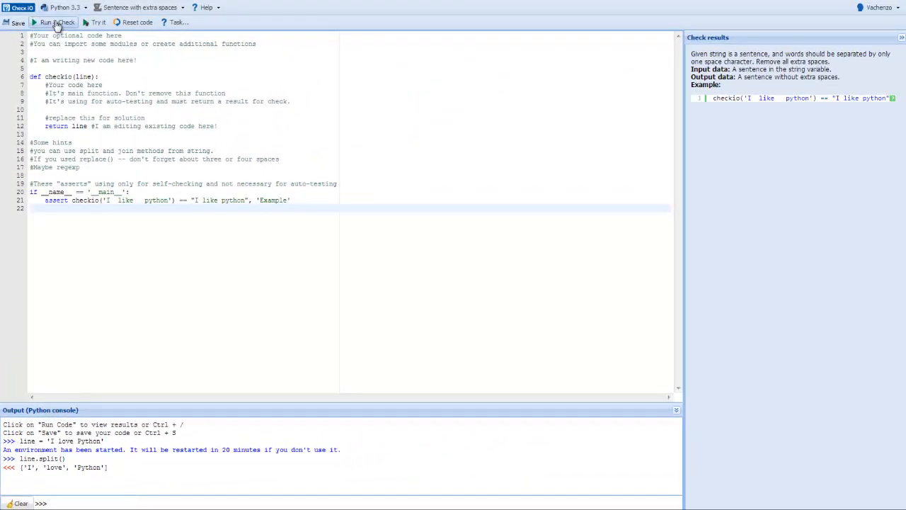
Step: Run & Check the unchanged solution, which fails: 'I like python' returned instead of 'I like python'
{"action": "left_click", "coordinate": [58, 23]}
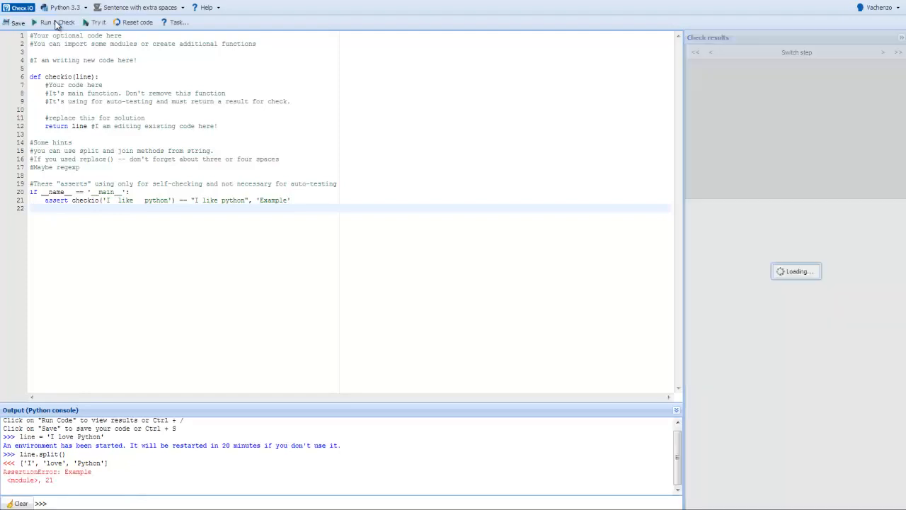
{"action": "left_click", "coordinate": [56, 23]}
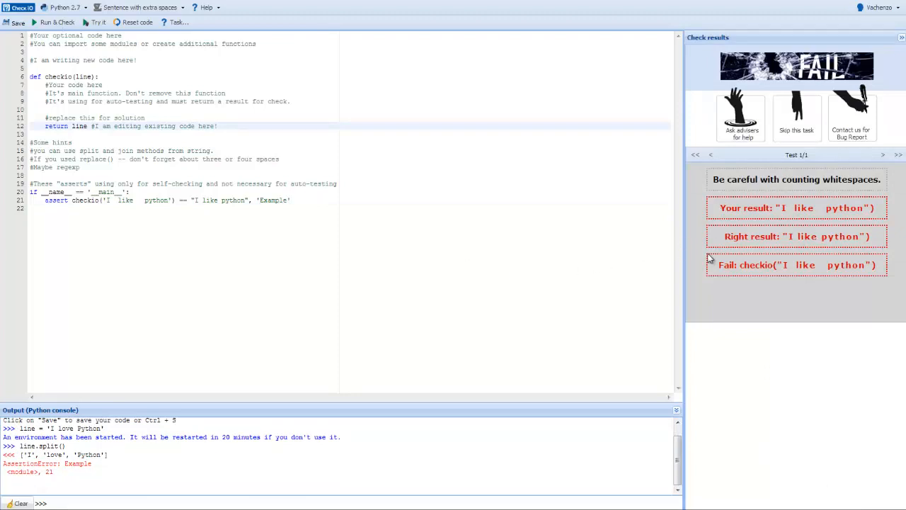
{"action": "mouse_move", "coordinate": [719, 176]}
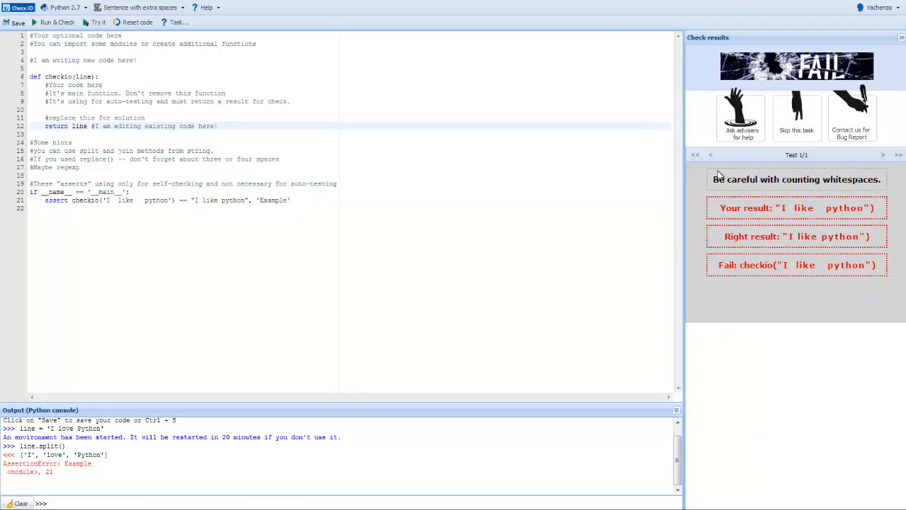
{"action": "mouse_move", "coordinate": [720, 246]}
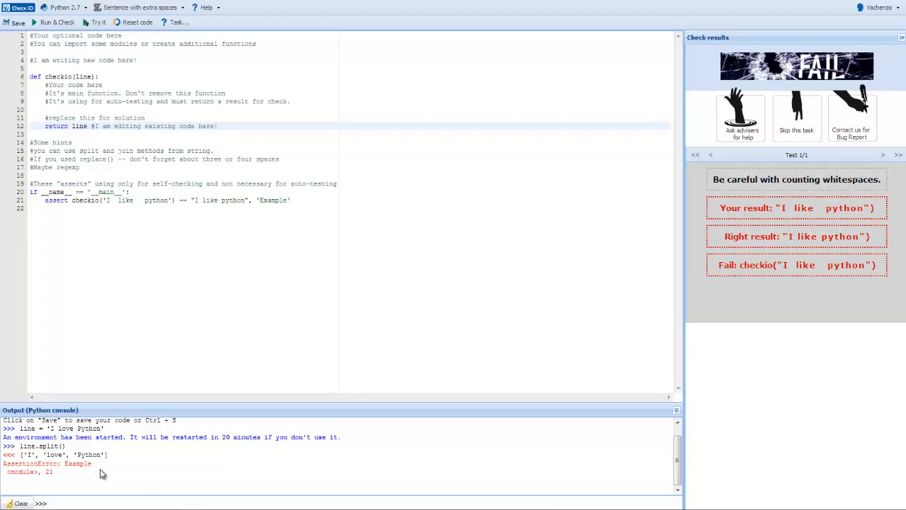
{"action": "mouse_move", "coordinate": [6, 482]}
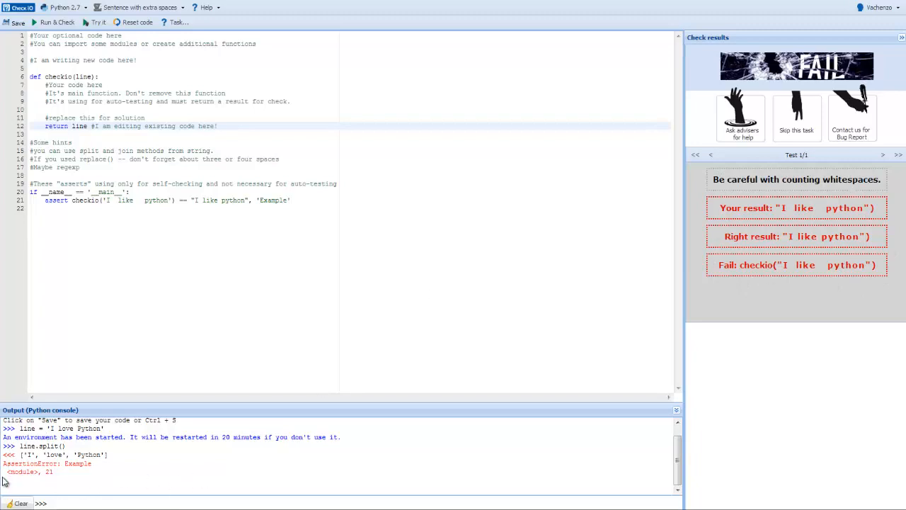
{"action": "mouse_move", "coordinate": [790, 234]}
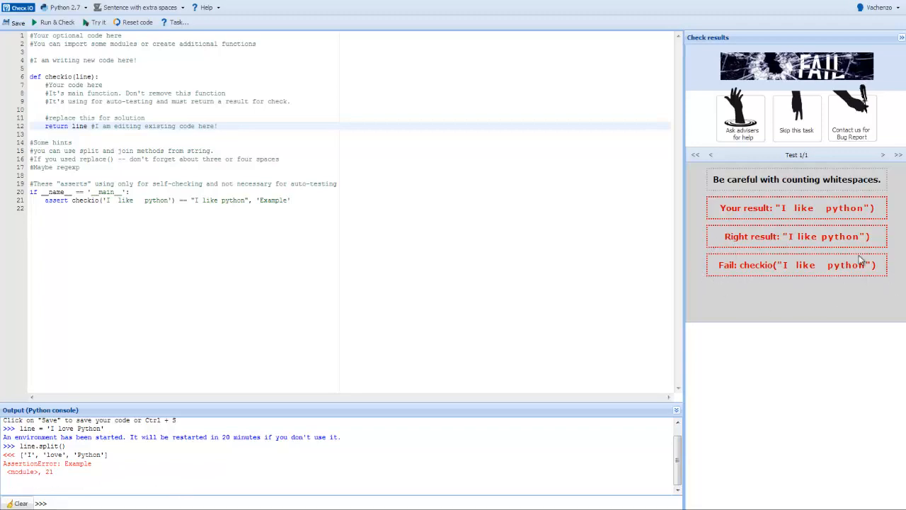
{"action": "mouse_move", "coordinate": [716, 277]}
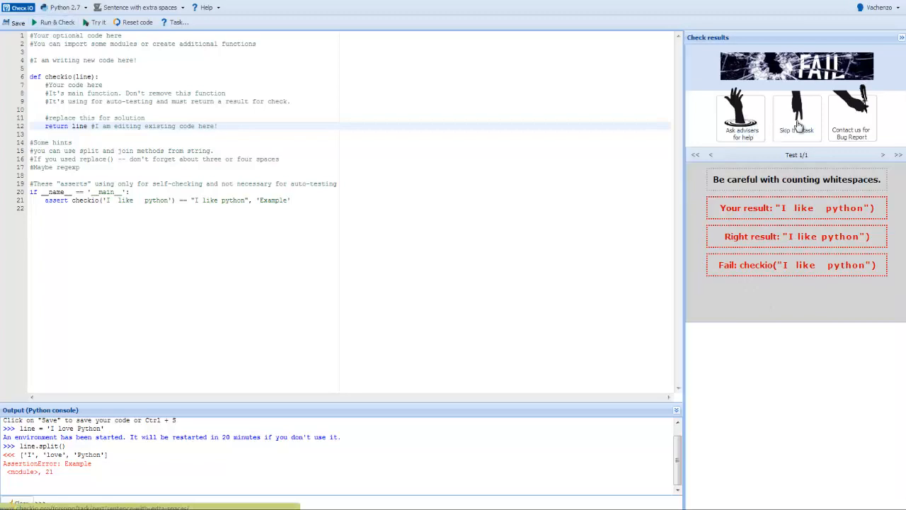
{"action": "mouse_move", "coordinate": [853, 113]}
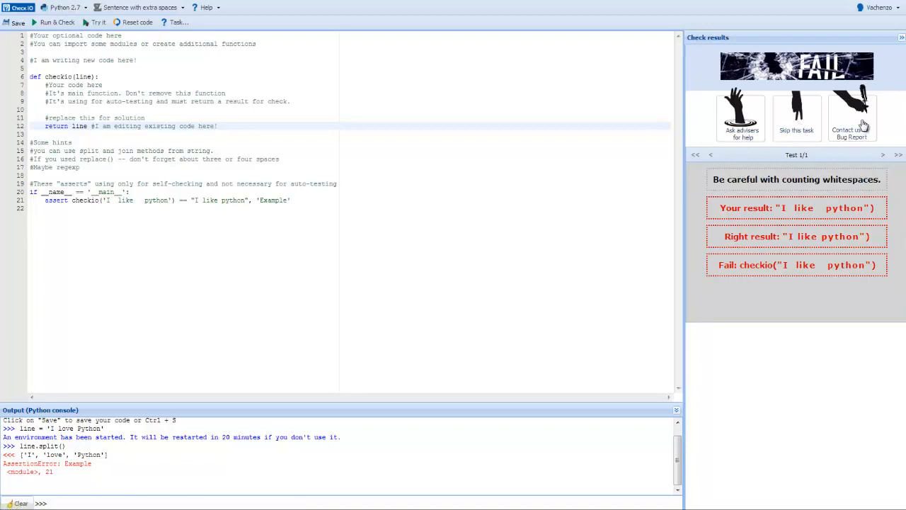
{"action": "mouse_move", "coordinate": [853, 495]}
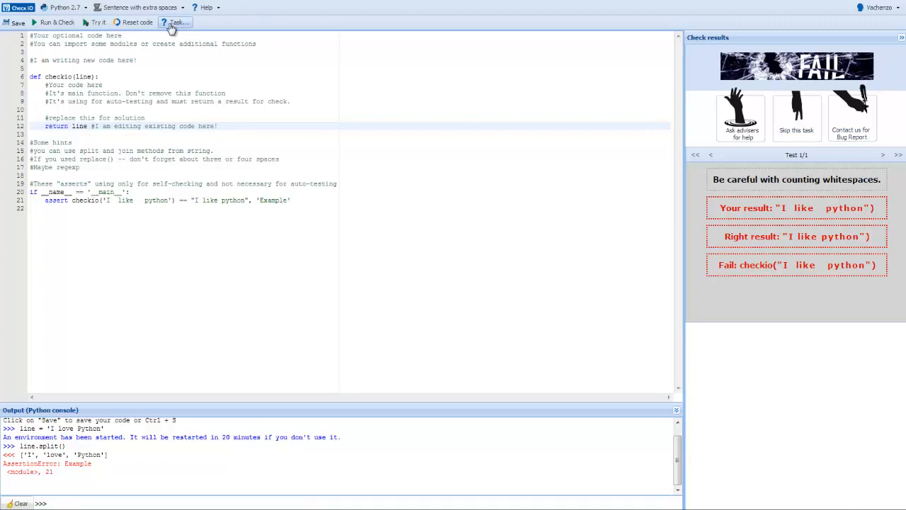
Step: Switch the side panel back to the mission task description about removing extra spaces
{"action": "left_click", "coordinate": [176, 22]}
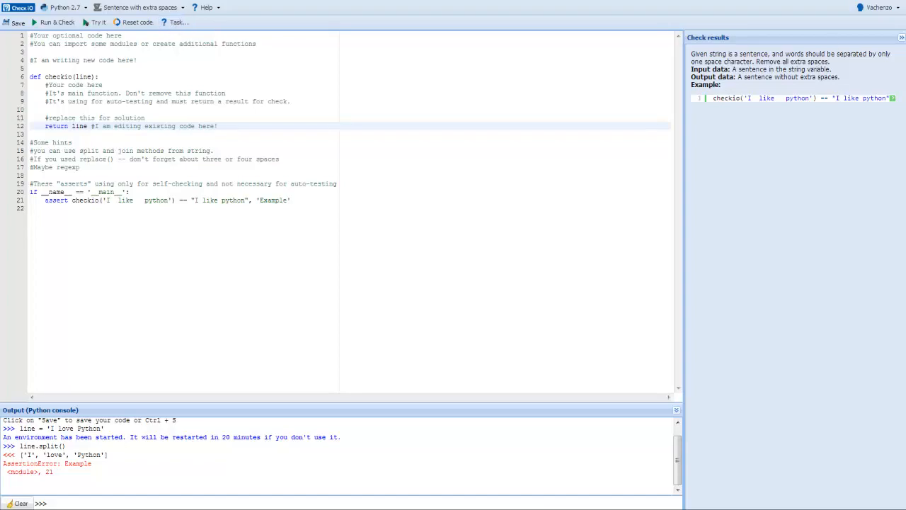